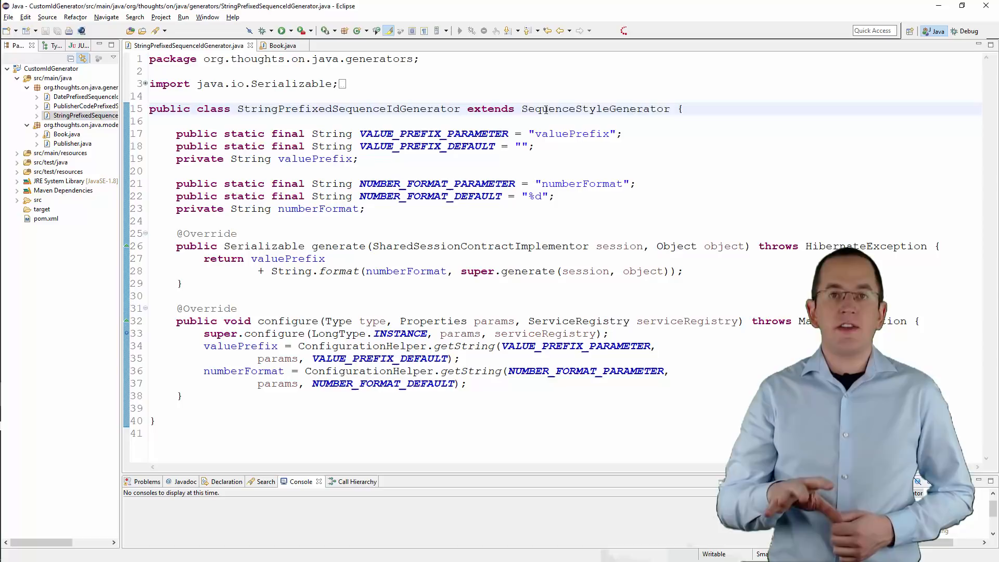
double_click(594, 108)
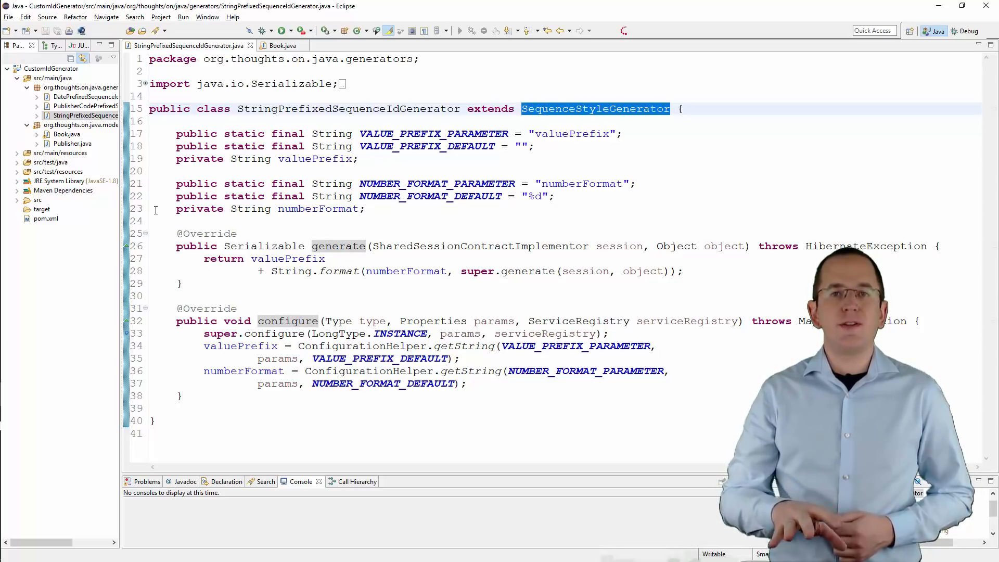
double_click(287, 321)
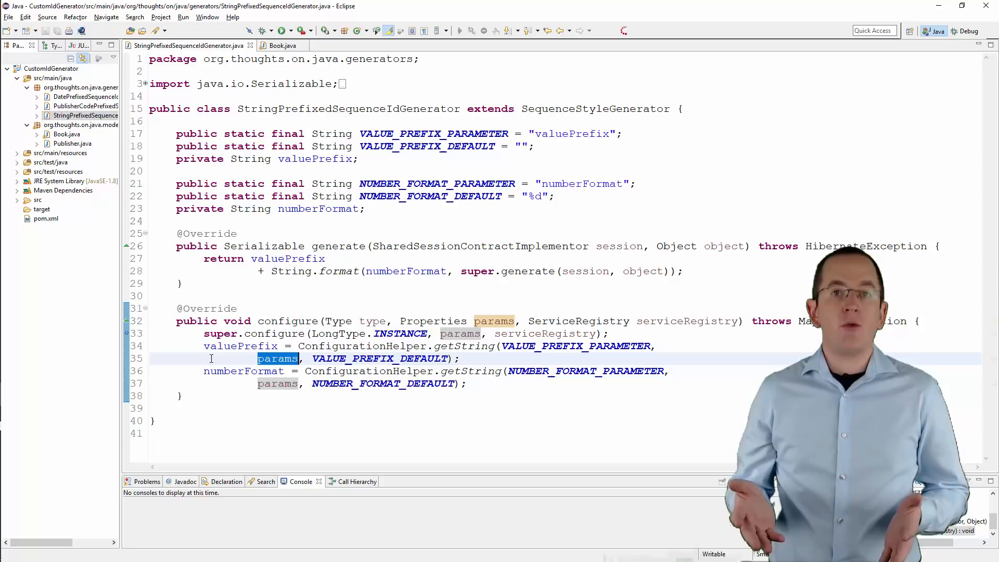
double_click(575, 346)
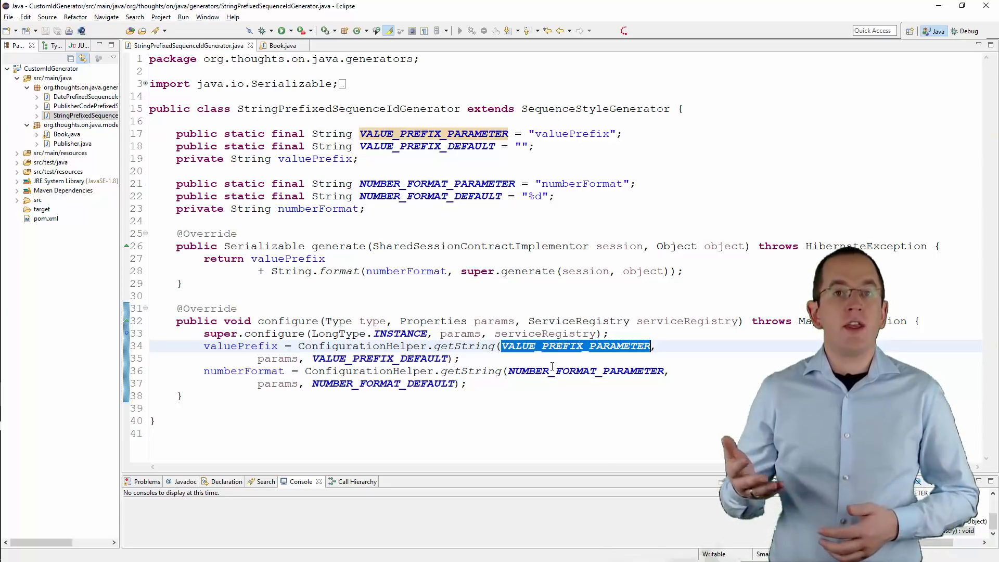
double_click(585, 370)
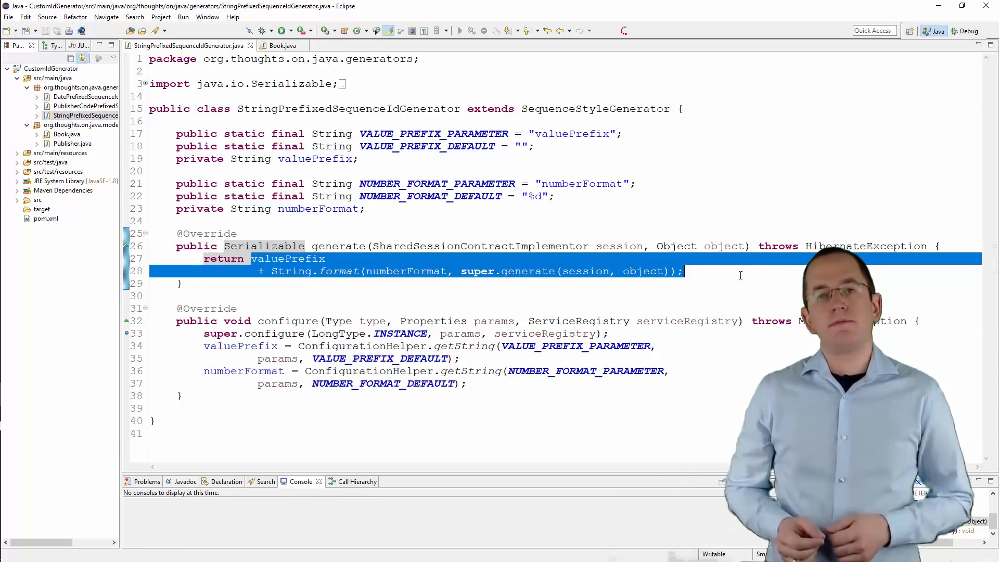
click(280, 45)
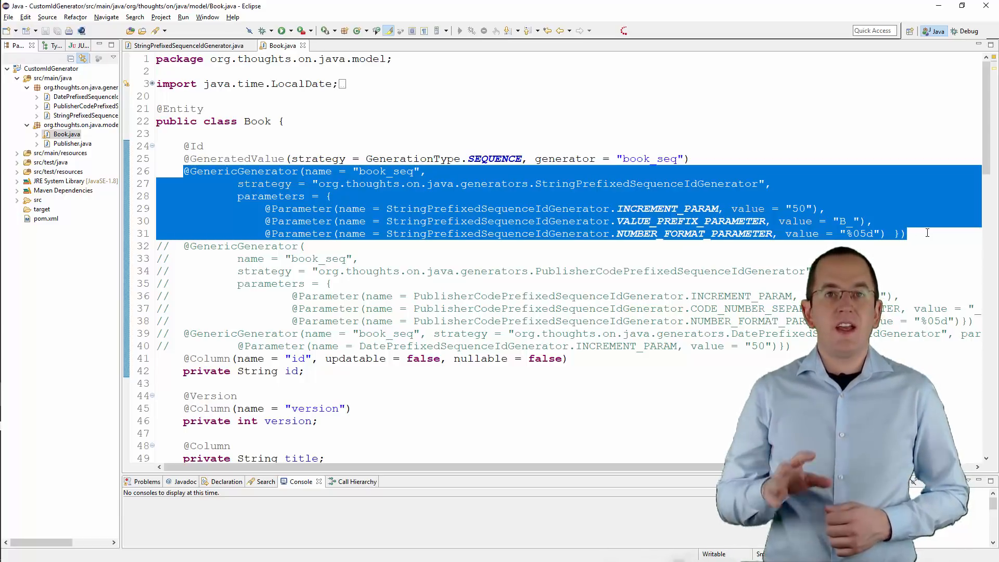
click(261, 208)
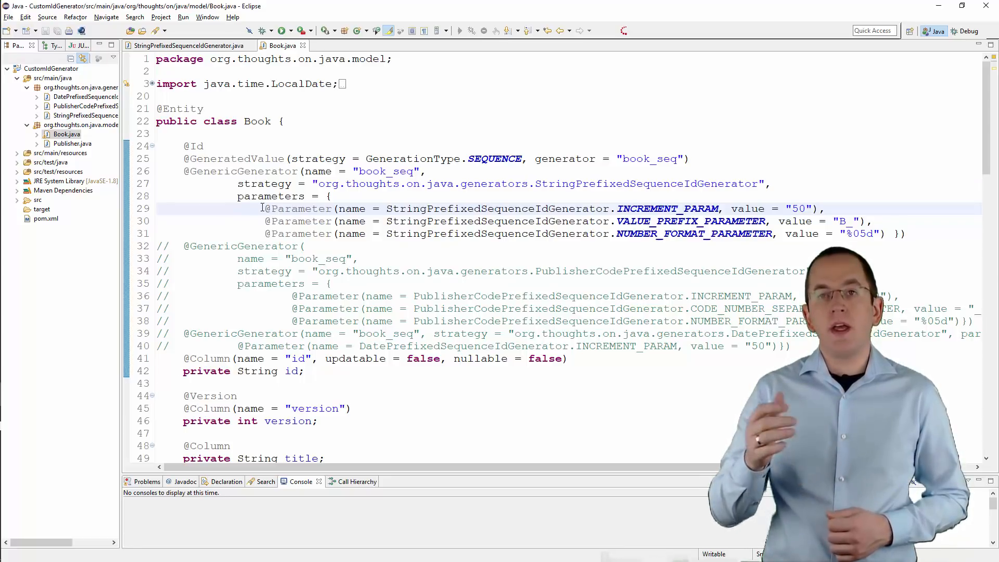
double_click(668, 208)
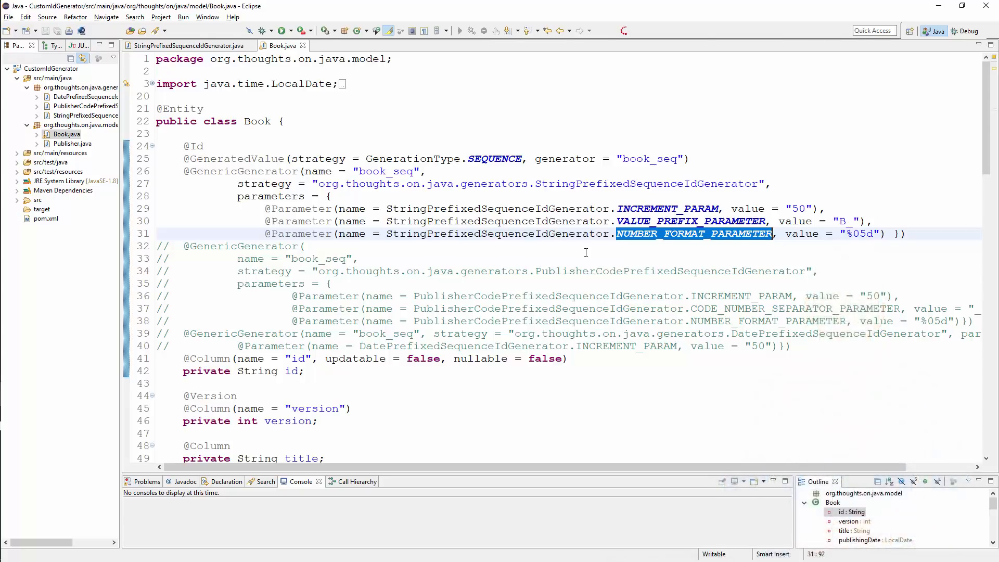
click(84, 96)
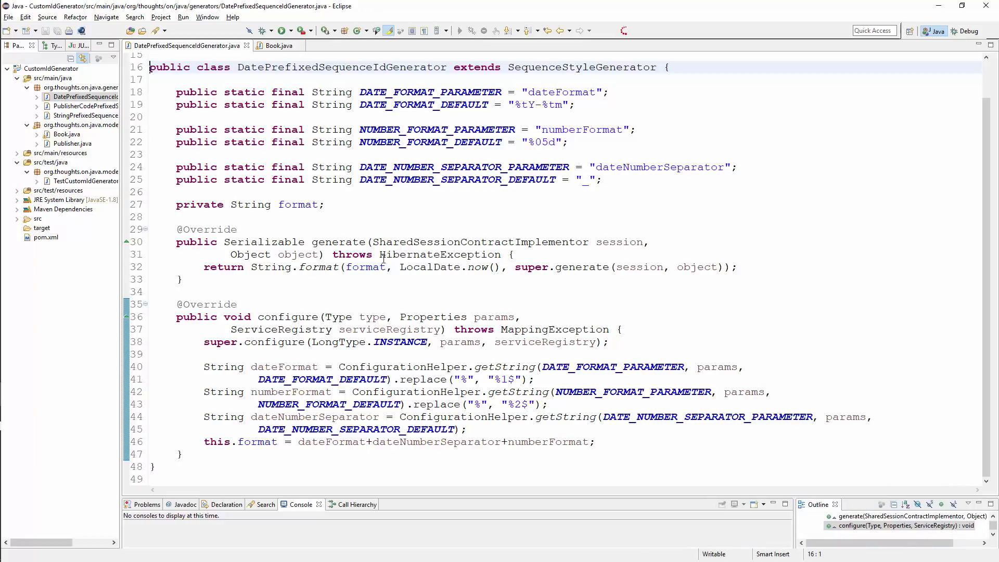
- Select the generate() method of PublisherCodePrefixedSequenceIdGenerator that formats the publisher code
double_click(632, 392)
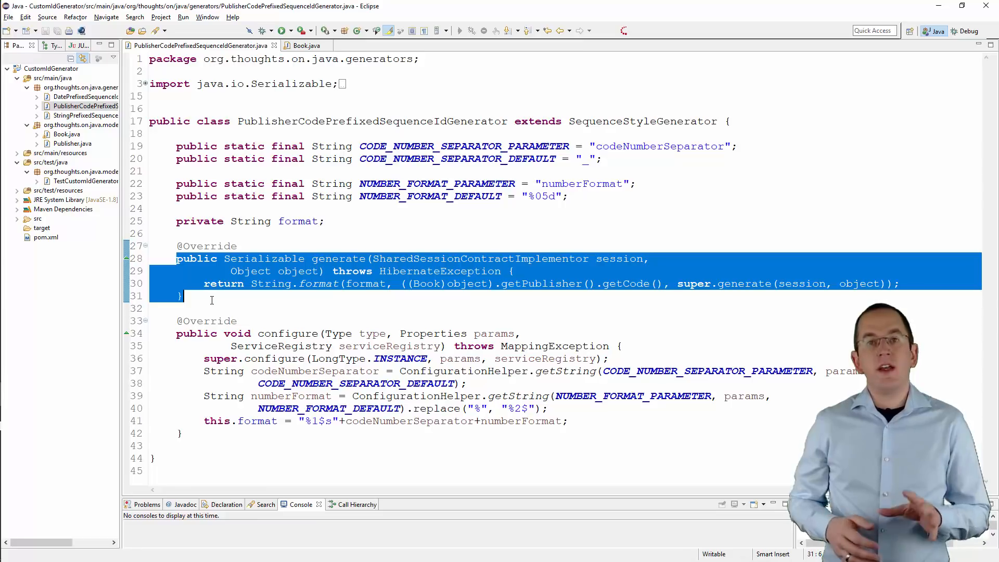
double_click(298, 270)
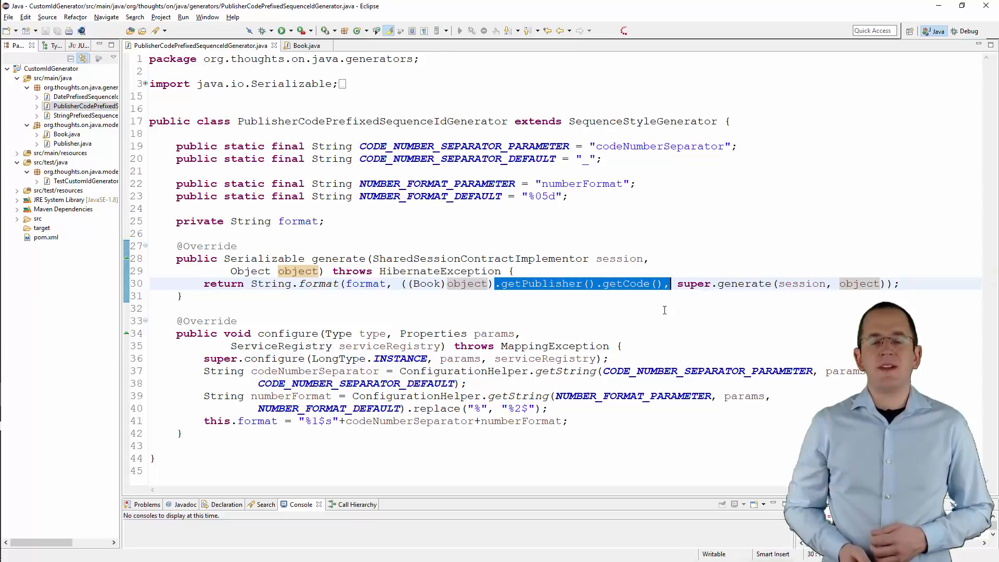
click(305, 45)
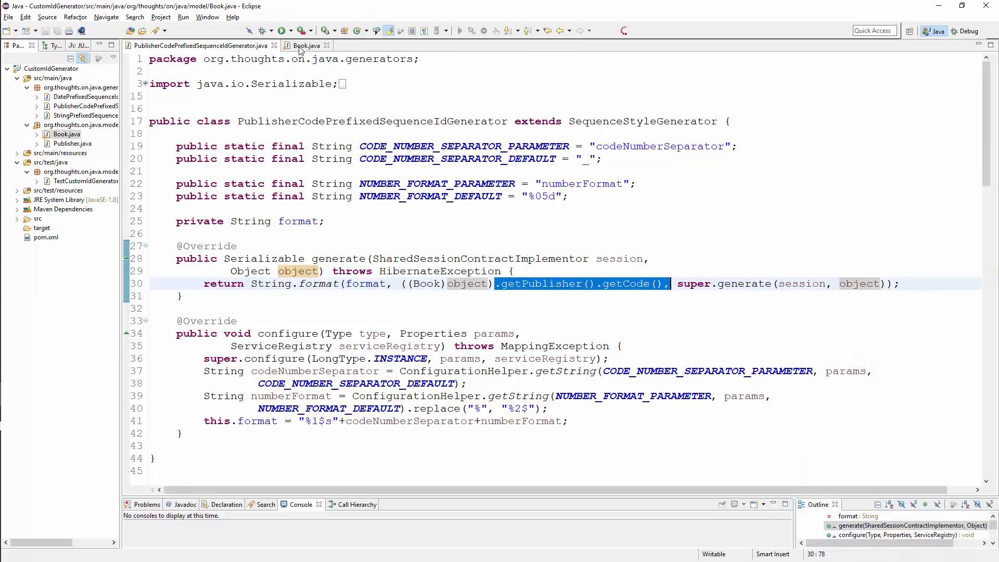
click(308, 45)
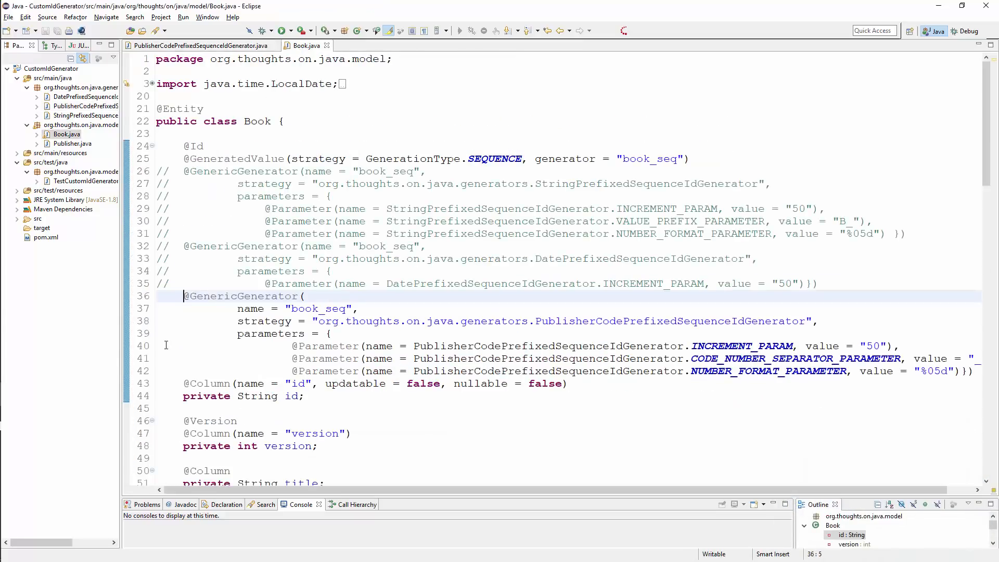